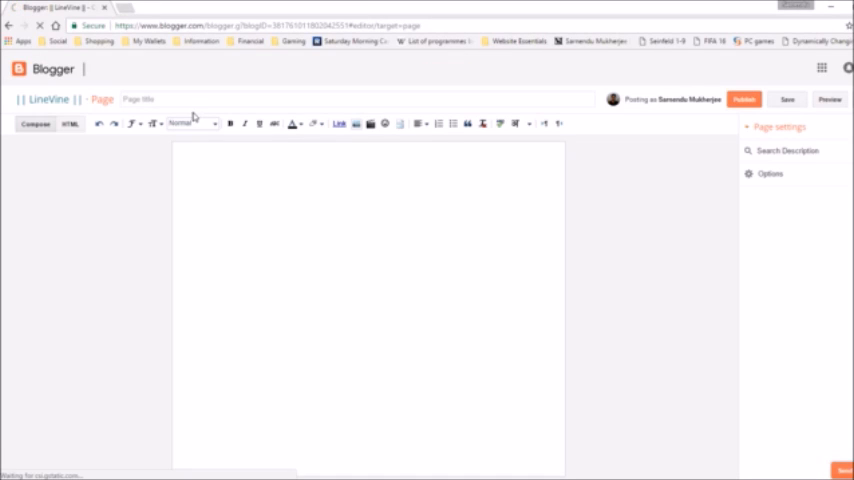
- Title the new page 'parta partb', publish it, and view it live on the LineVine blog
text(parta)
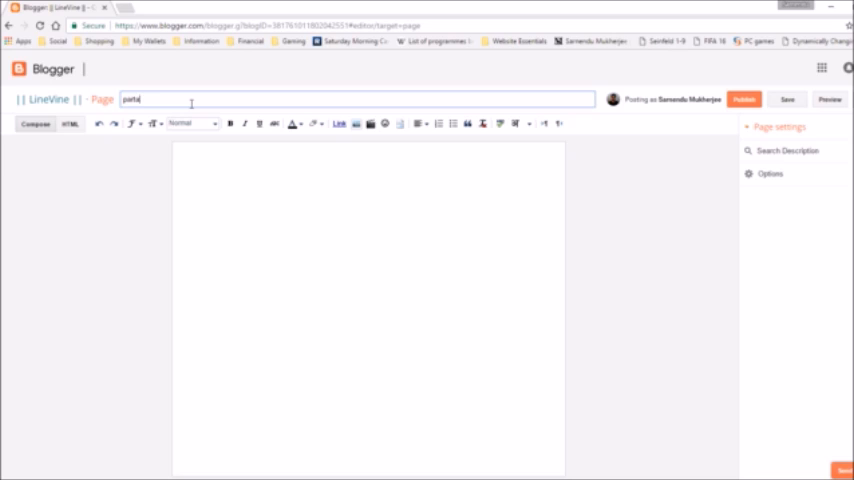
text(parti)
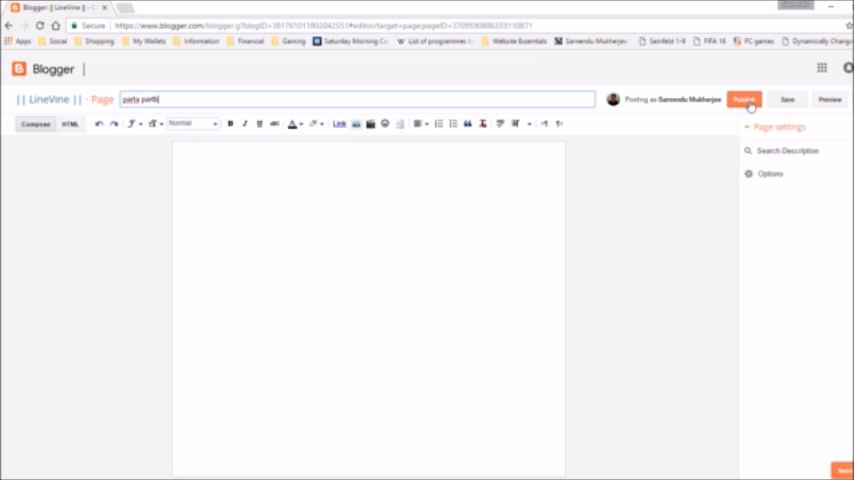
click(744, 100)
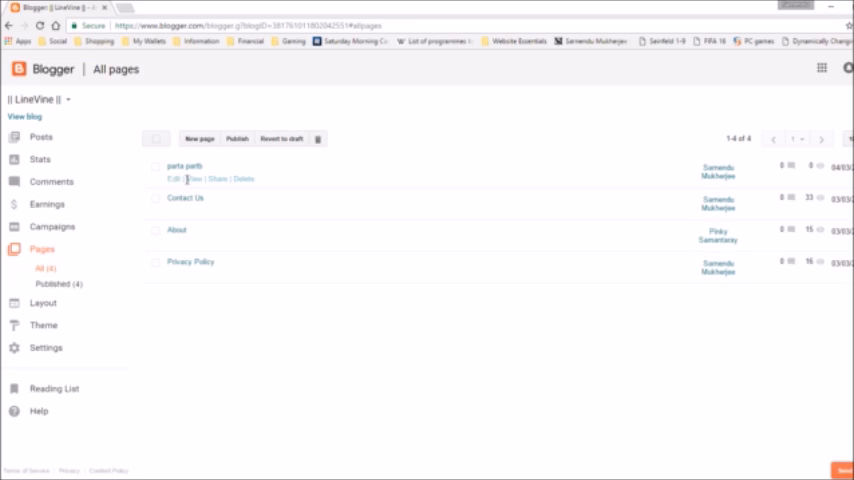
click(196, 180)
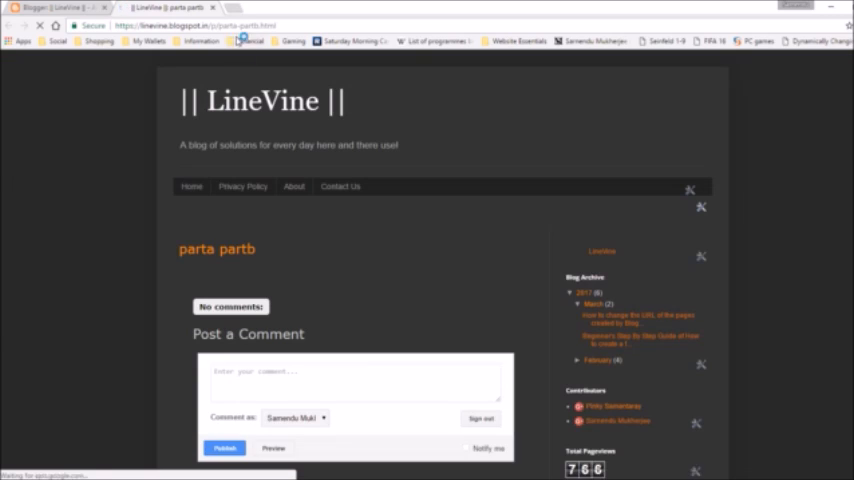